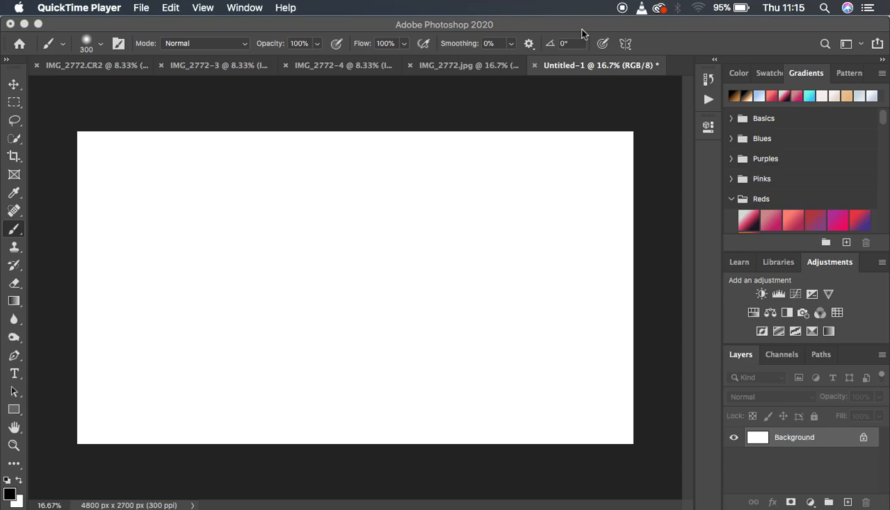
{"action": "mouse_move", "coordinate": [197, 222]}
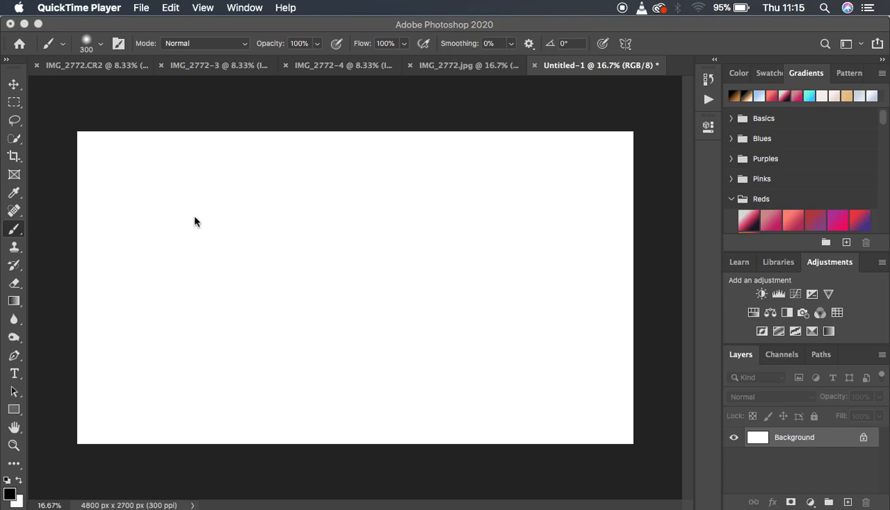
{"action": "mouse_move", "coordinate": [129, 333]}
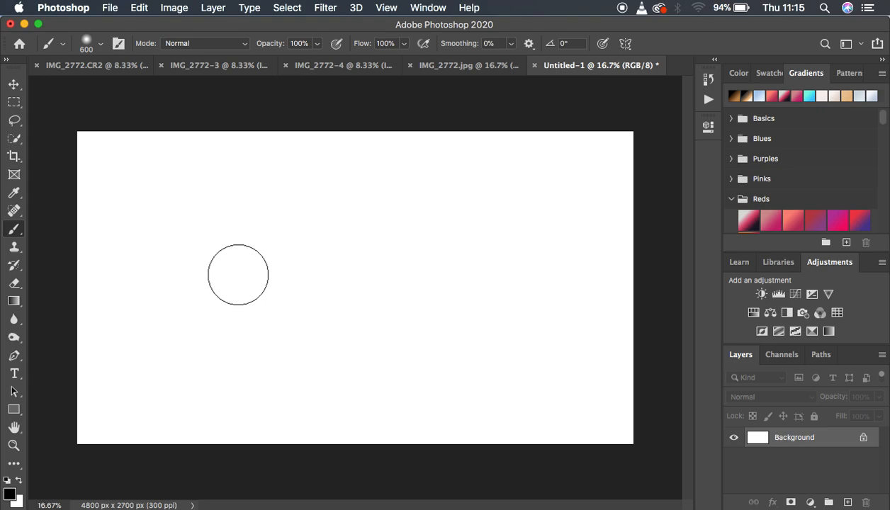
Step: Enlarge the brush to 1400 px and paint a soft black dot on the canvas's left
{"action": "key", "text": "]"}
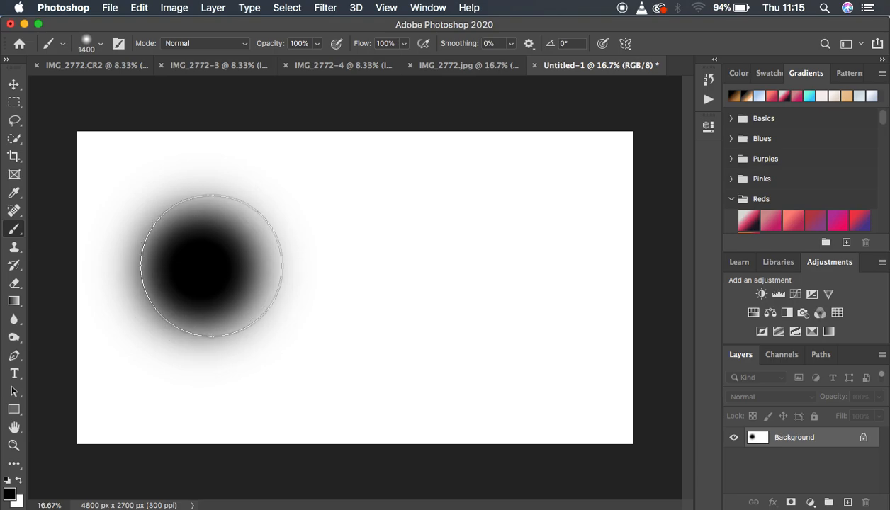
{"action": "mouse_move", "coordinate": [410, 277]}
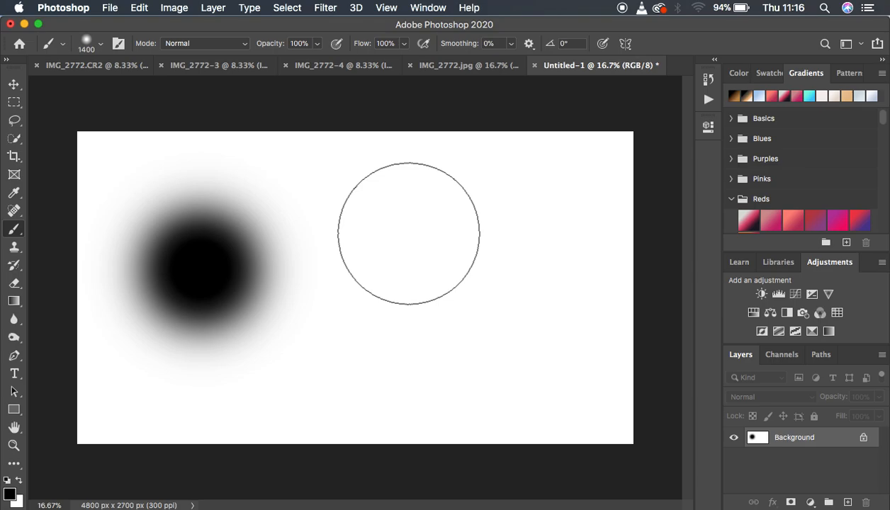
{"action": "left_click_drag", "start_coordinate": [409, 233], "coordinate": [409, 256]}
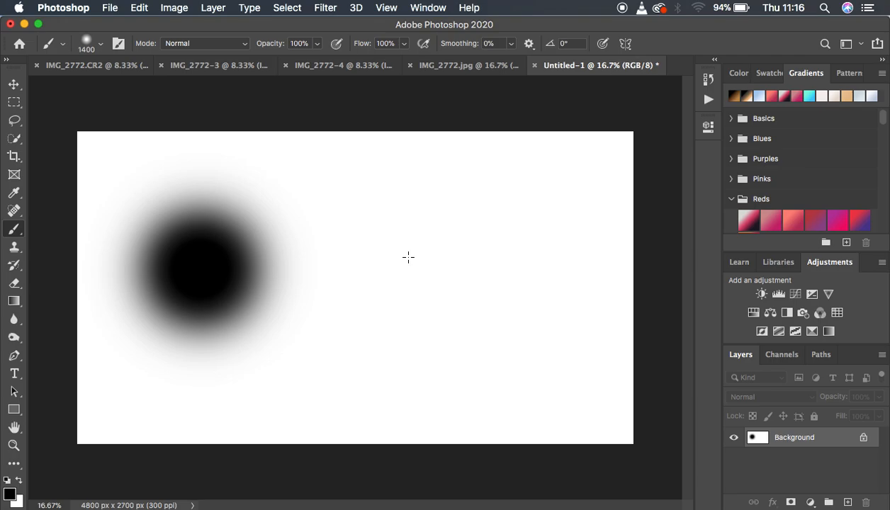
{"action": "mouse_move", "coordinate": [418, 267]}
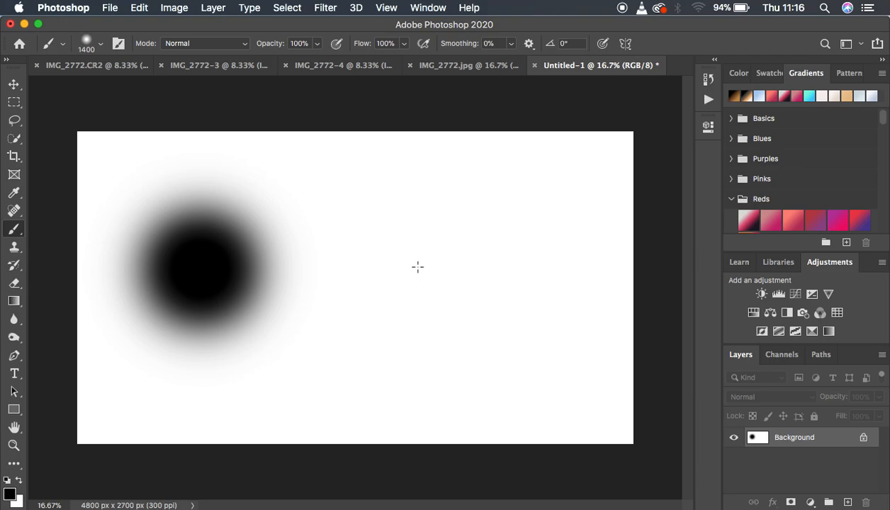
{"action": "mouse_move", "coordinate": [418, 275]}
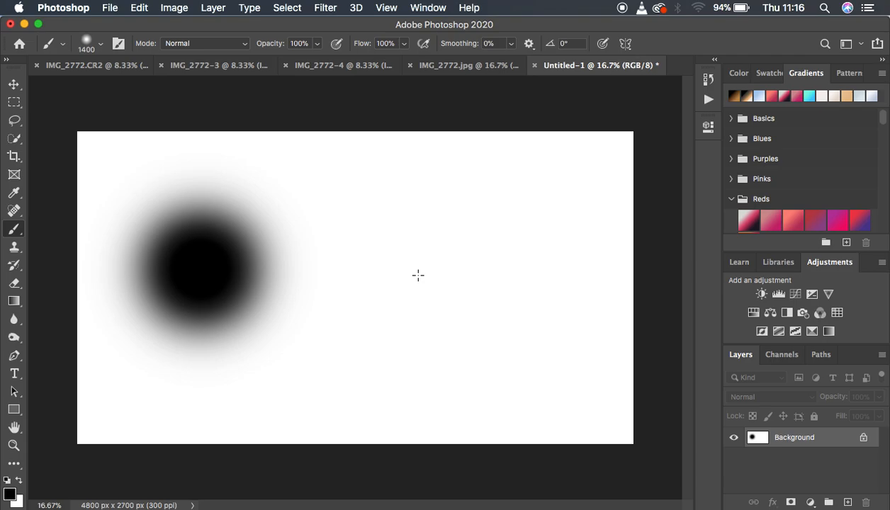
{"action": "mouse_move", "coordinate": [282, 263]}
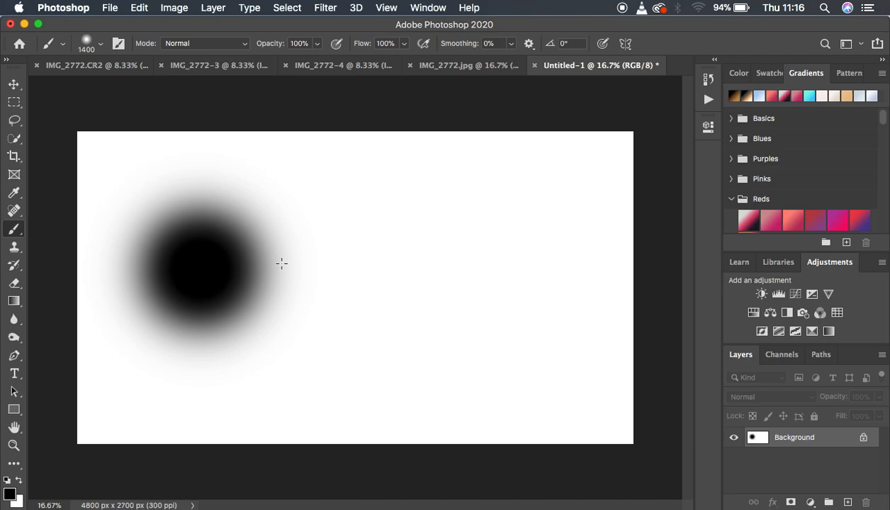
{"action": "mouse_move", "coordinate": [432, 261]}
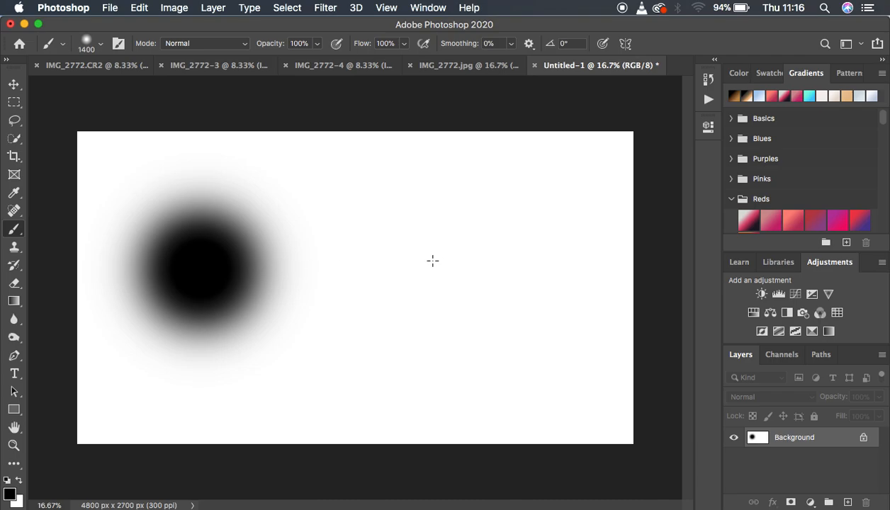
Step: Paint a second 1400 px soft black dot just right of the first
{"action": "left_click", "coordinate": [429, 263]}
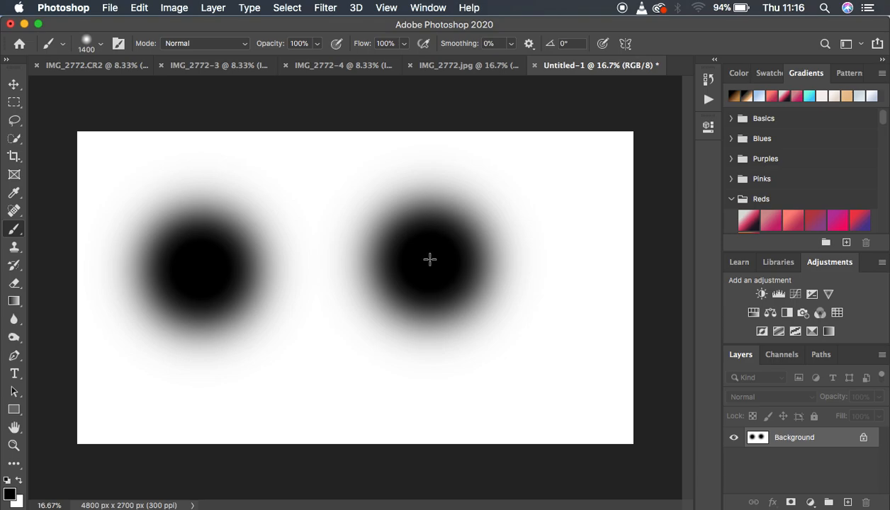
{"action": "mouse_move", "coordinate": [428, 260]}
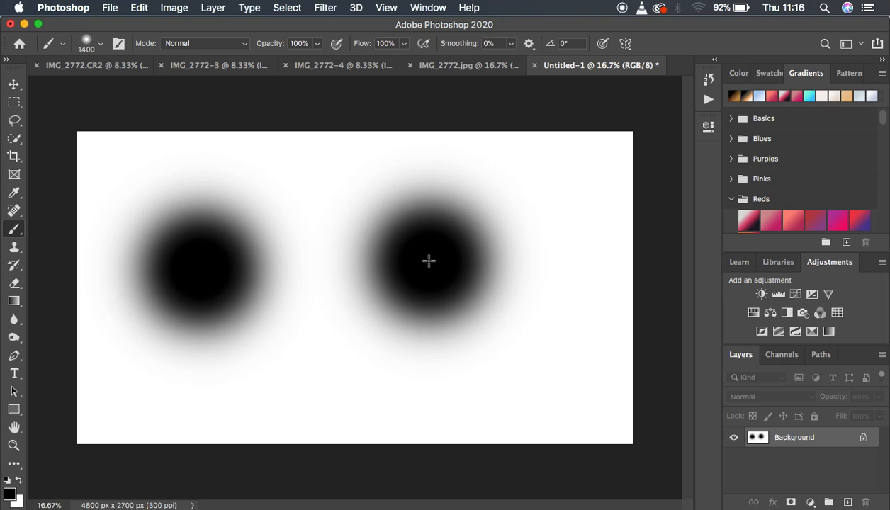
{"action": "mouse_move", "coordinate": [428, 255]}
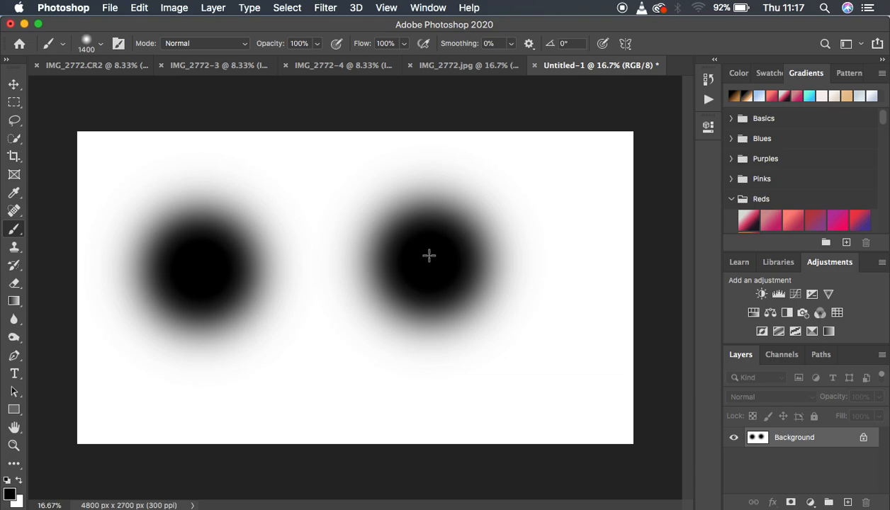
{"action": "mouse_move", "coordinate": [328, 312]}
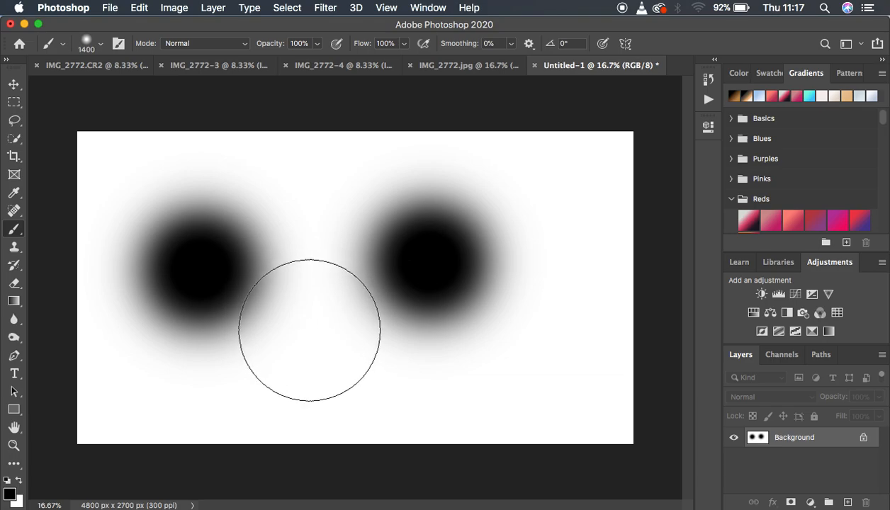
{"action": "mouse_move", "coordinate": [318, 326]}
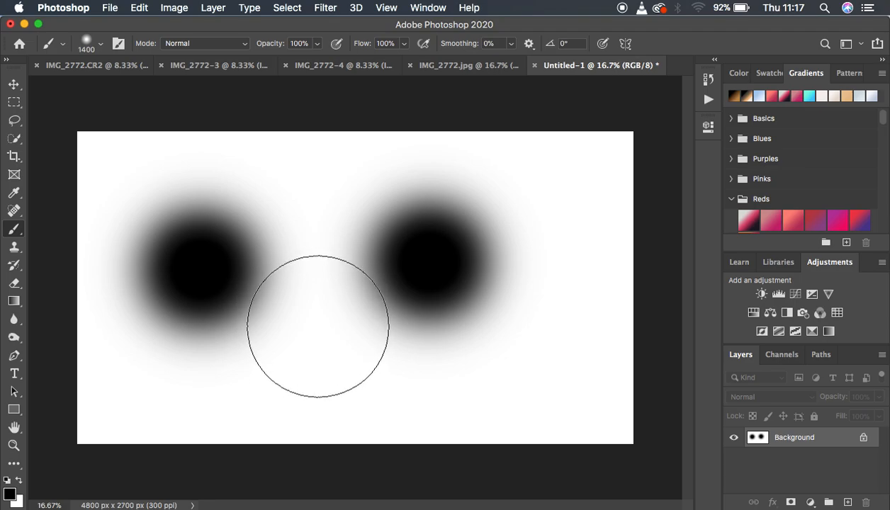
{"action": "mouse_move", "coordinate": [60, 226]}
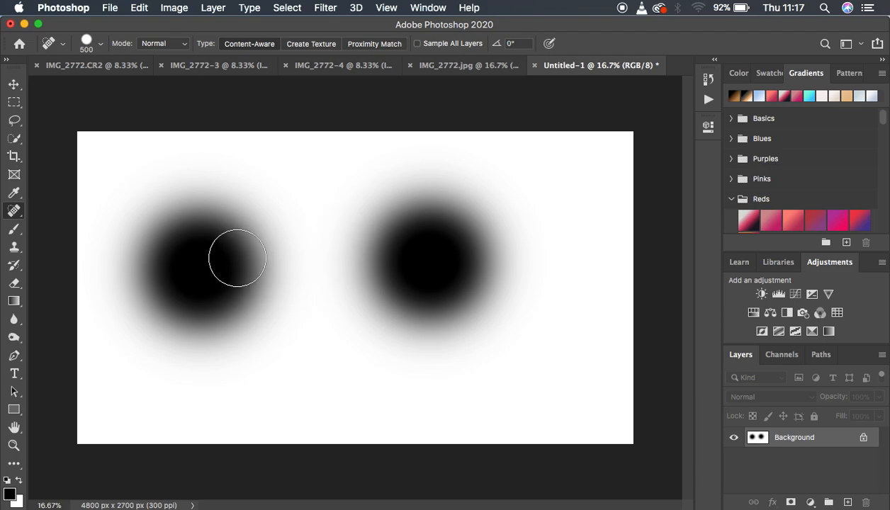
{"action": "mouse_move", "coordinate": [293, 231]}
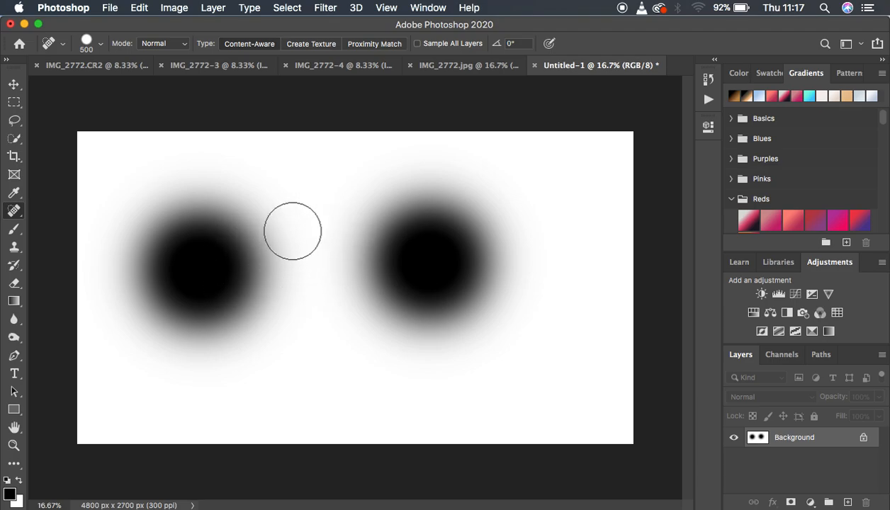
{"action": "mouse_move", "coordinate": [287, 232]}
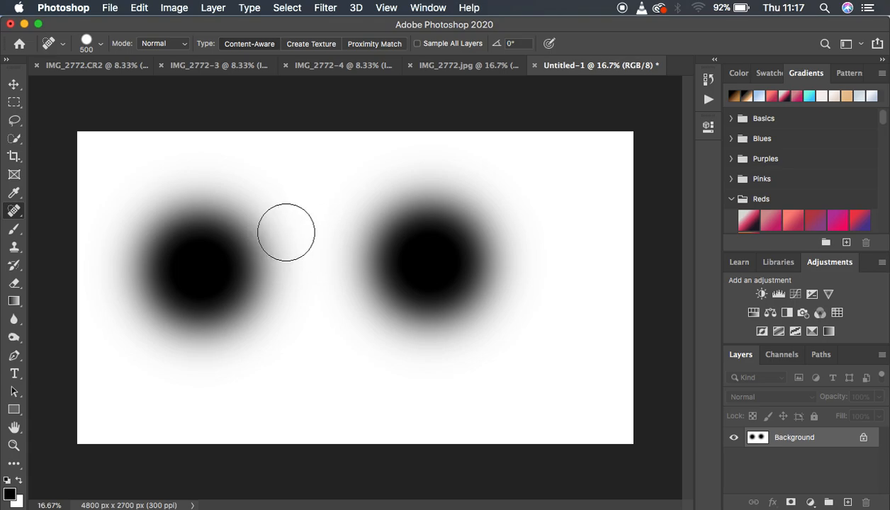
{"action": "mouse_move", "coordinate": [297, 217]}
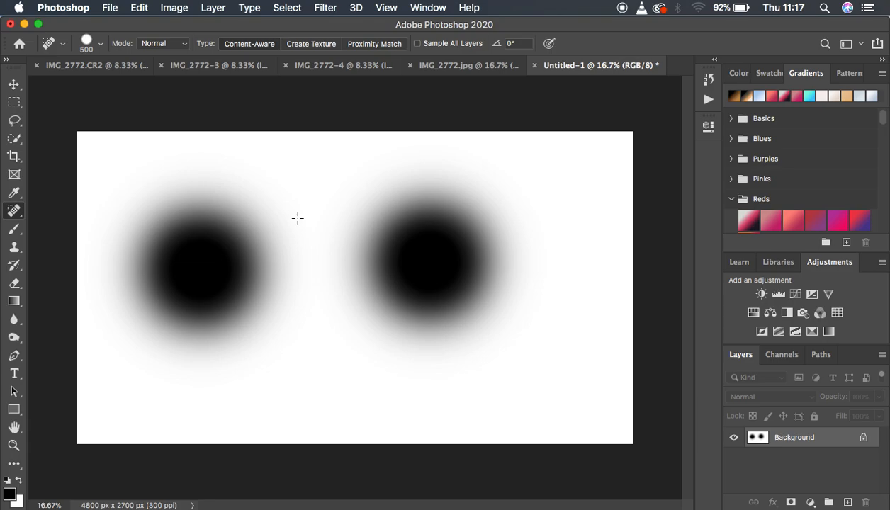
{"action": "mouse_move", "coordinate": [310, 248]}
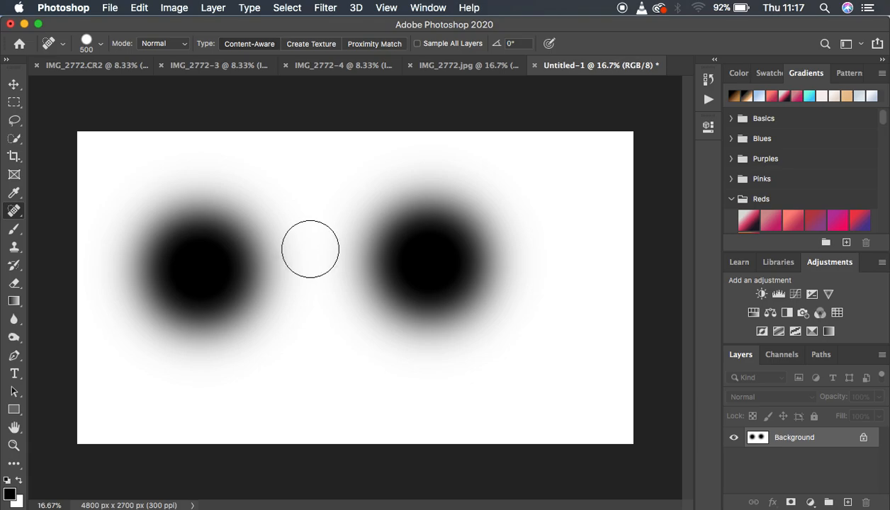
{"action": "mouse_move", "coordinate": [186, 210]}
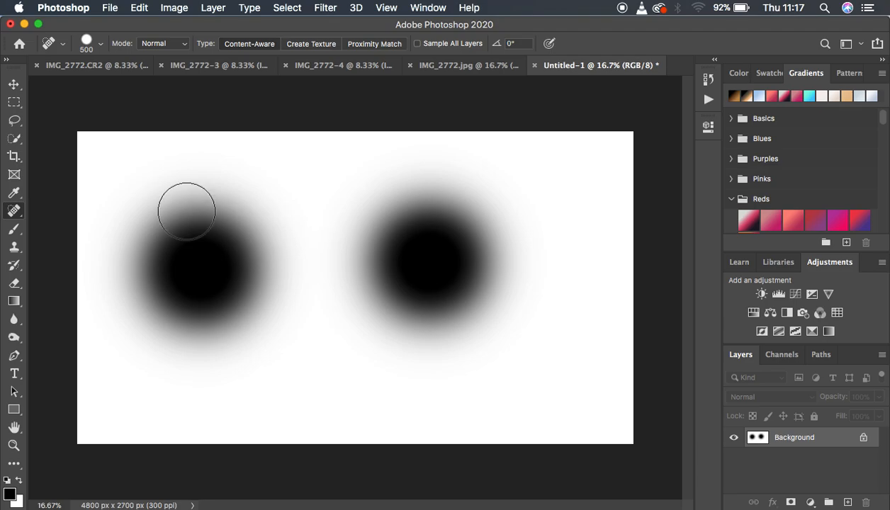
Step: Select the Spot Healing Brush tool from the toolbar
{"action": "left_click", "coordinate": [14, 120]}
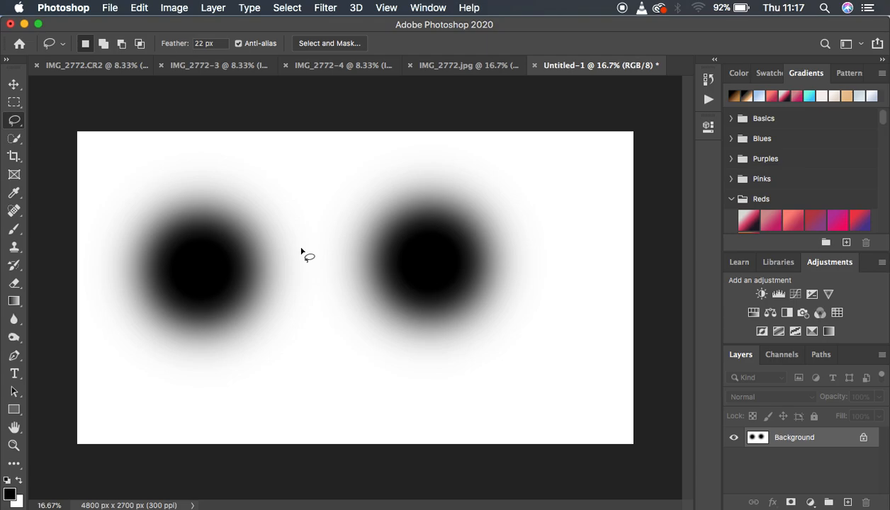
{"action": "mouse_move", "coordinate": [292, 230]}
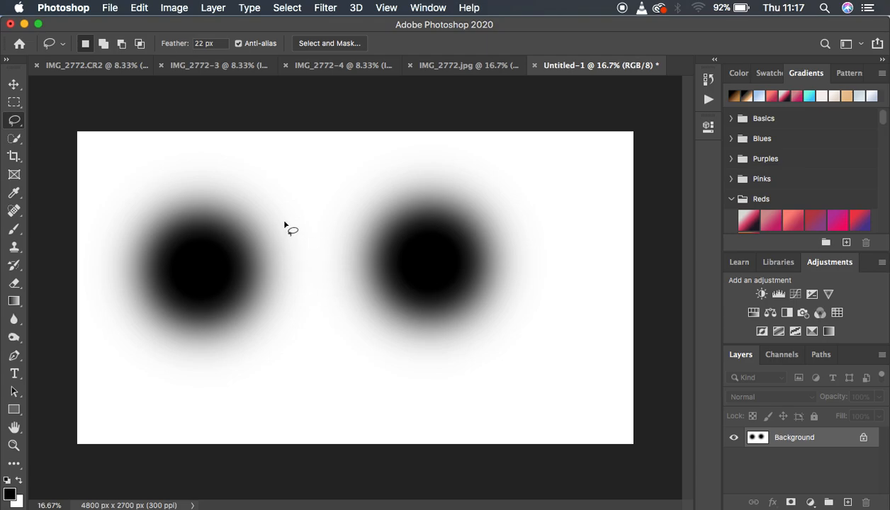
{"action": "mouse_move", "coordinate": [317, 239]}
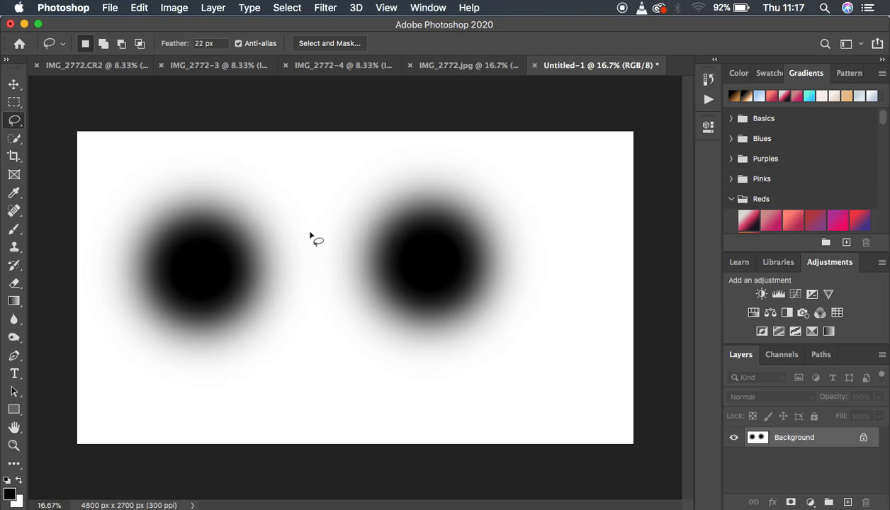
{"action": "mouse_move", "coordinate": [323, 267]}
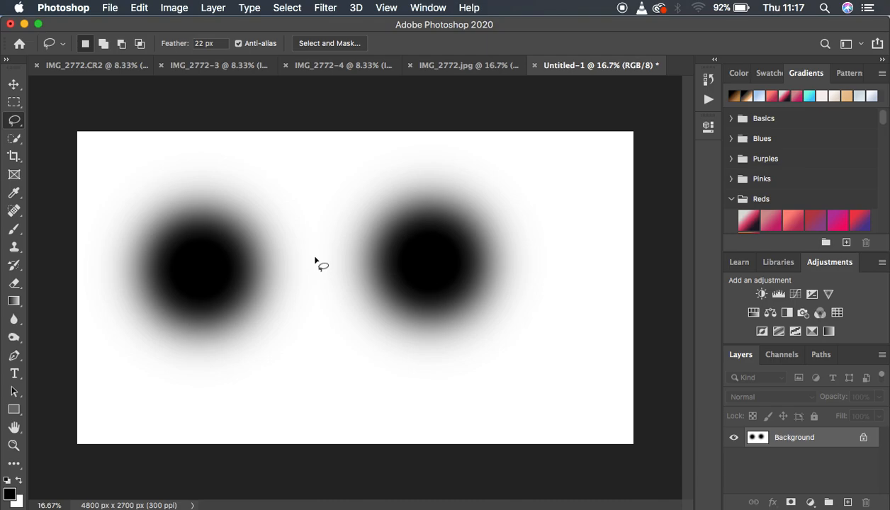
{"action": "mouse_move", "coordinate": [315, 257]}
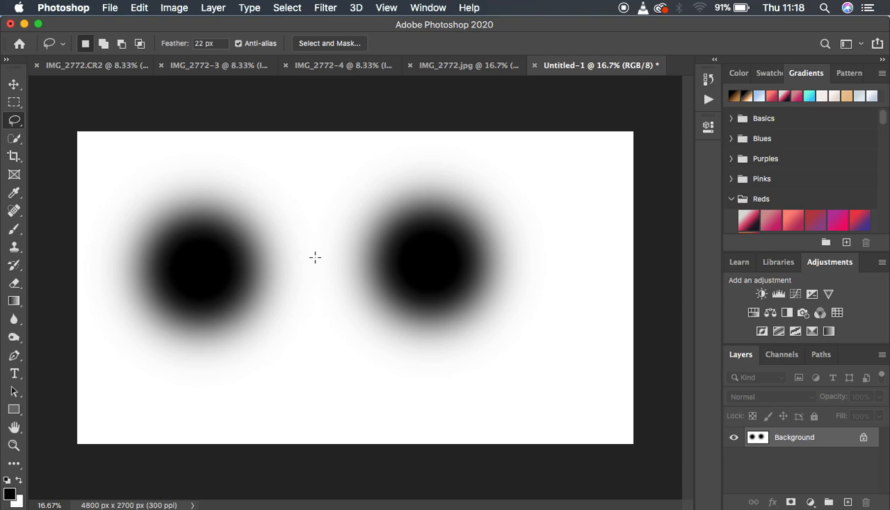
{"action": "mouse_move", "coordinate": [301, 285]}
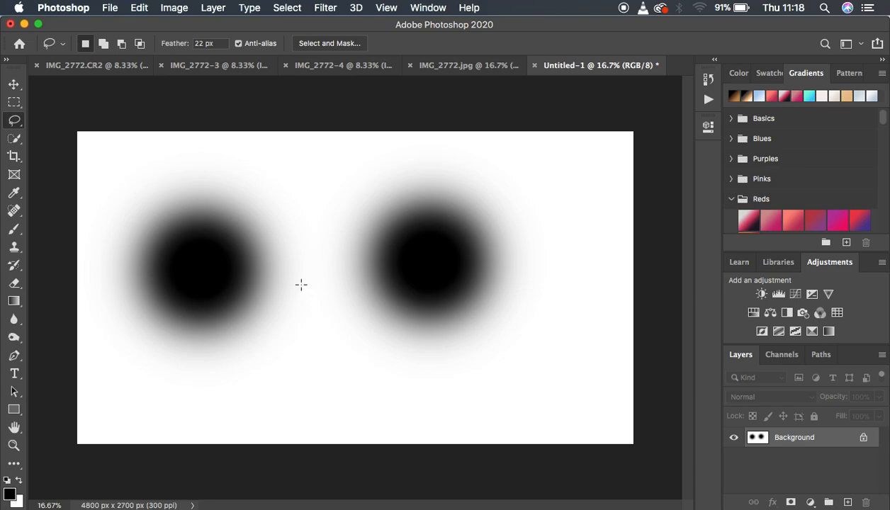
{"action": "mouse_move", "coordinate": [431, 260]}
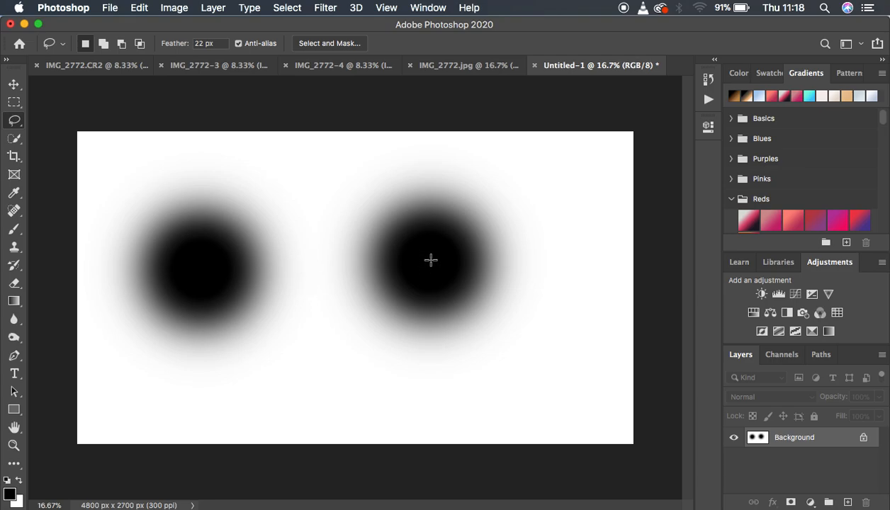
{"action": "mouse_move", "coordinate": [428, 260]}
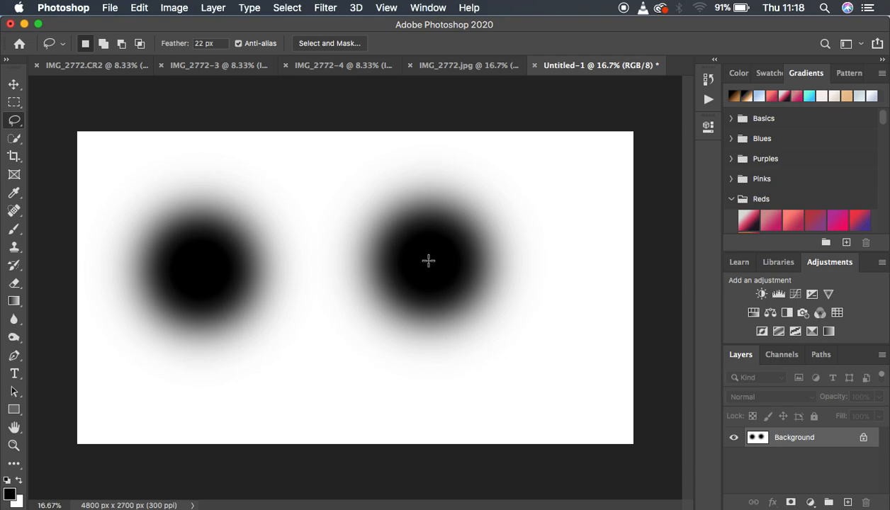
{"action": "mouse_move", "coordinate": [444, 307]}
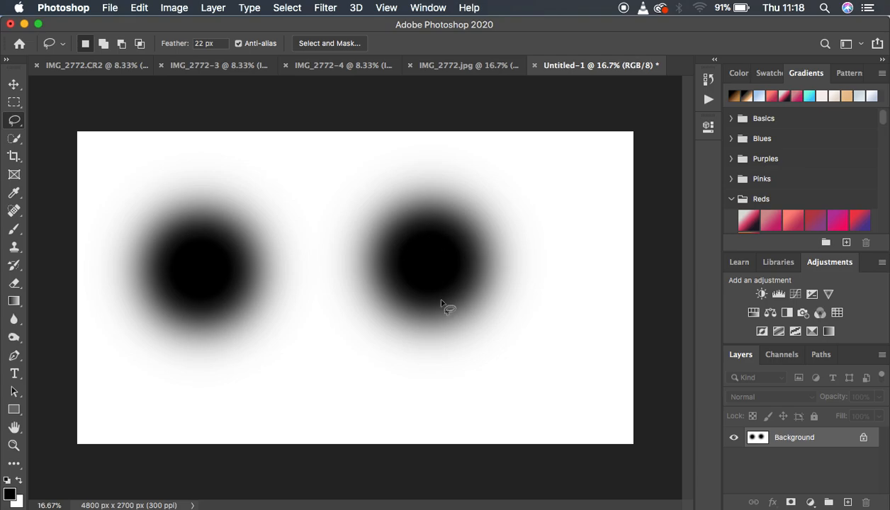
{"action": "mouse_move", "coordinate": [427, 289]}
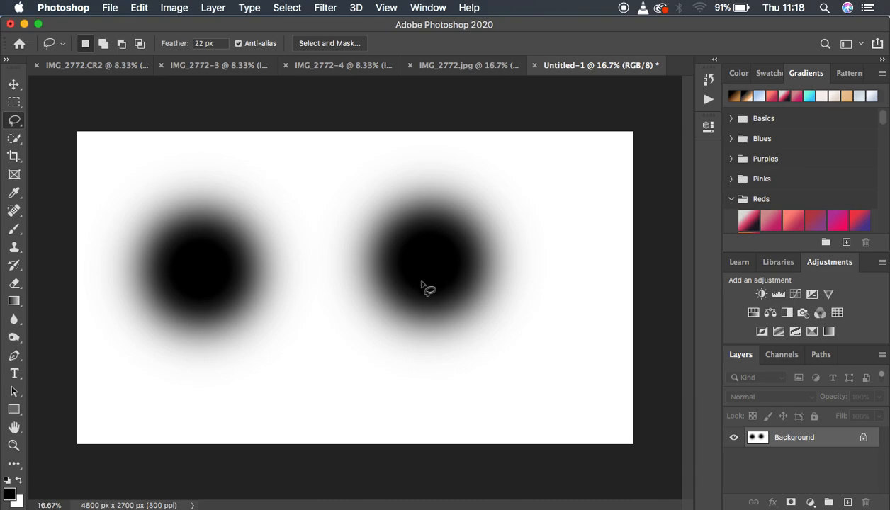
{"action": "mouse_move", "coordinate": [415, 272]}
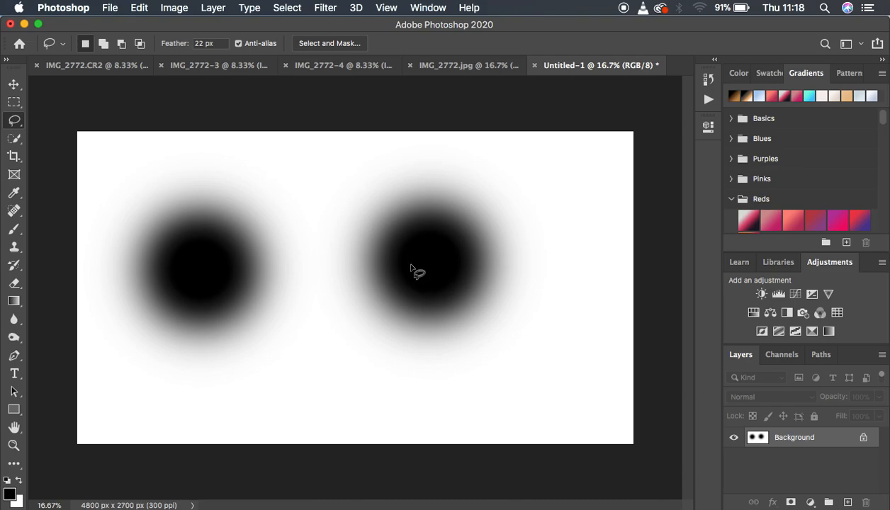